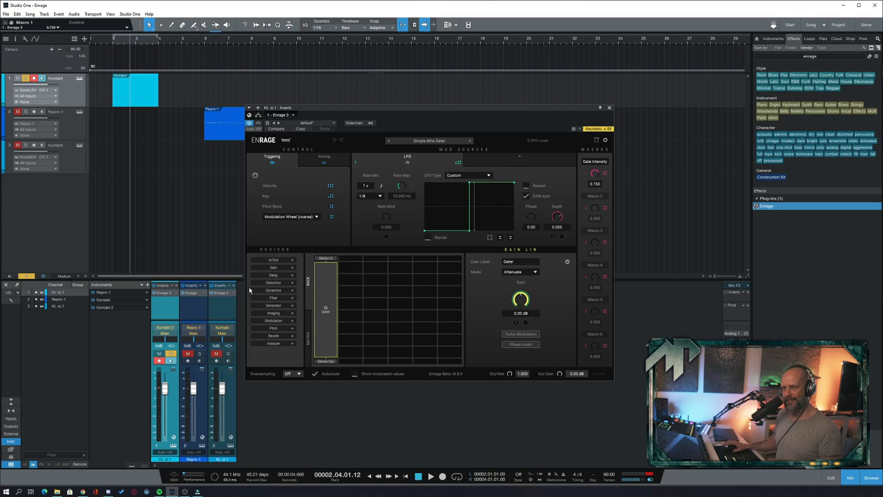
{"action": "mouse_move", "coordinate": [392, 258]}
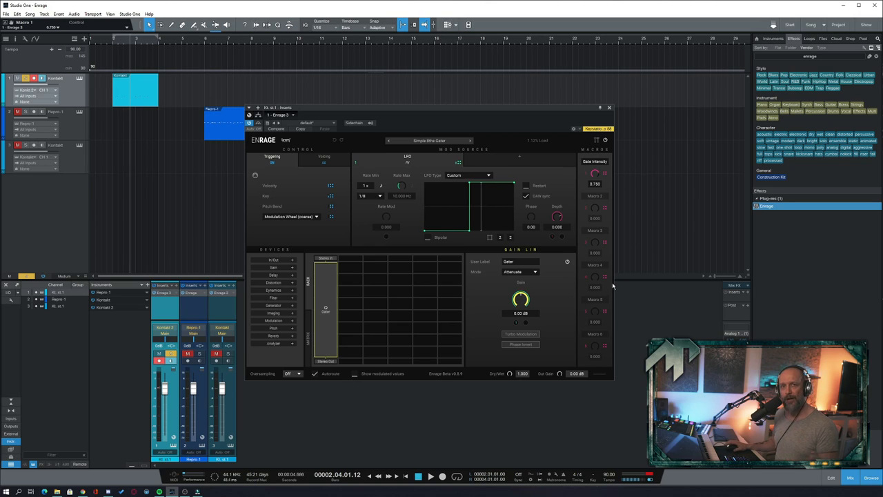
{"action": "mouse_move", "coordinate": [345, 276]}
{"action": "type", "text": "invis"}
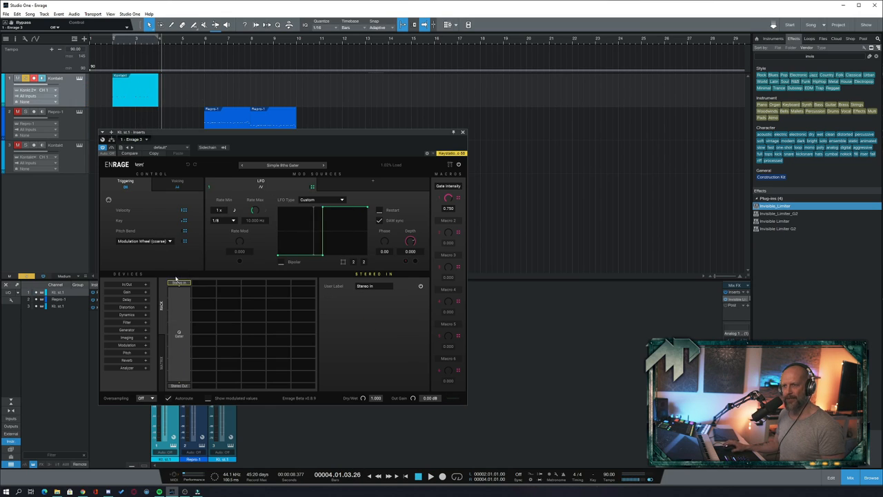
Select the Gain stage in the chain and raise its gain knob slightly during playback.
{"action": "left_click", "coordinate": [126, 284]}
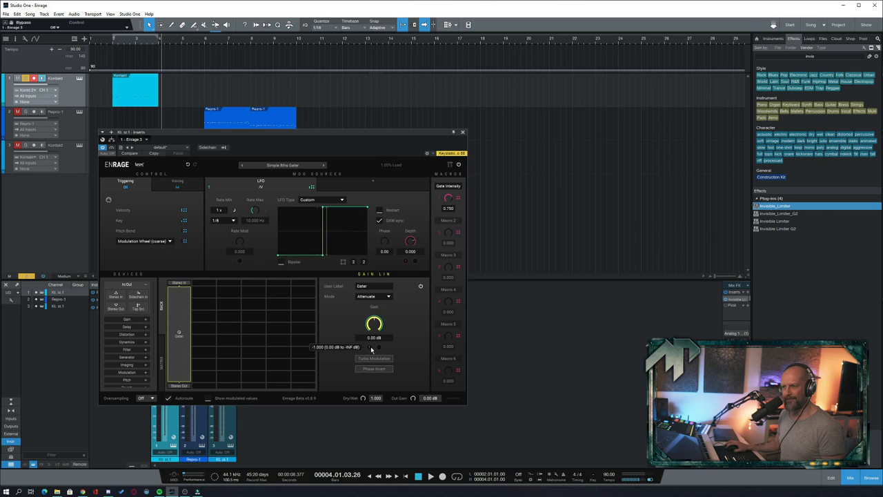
{"action": "left_click_drag", "start_coordinate": [373, 338], "coordinate": [372, 325]}
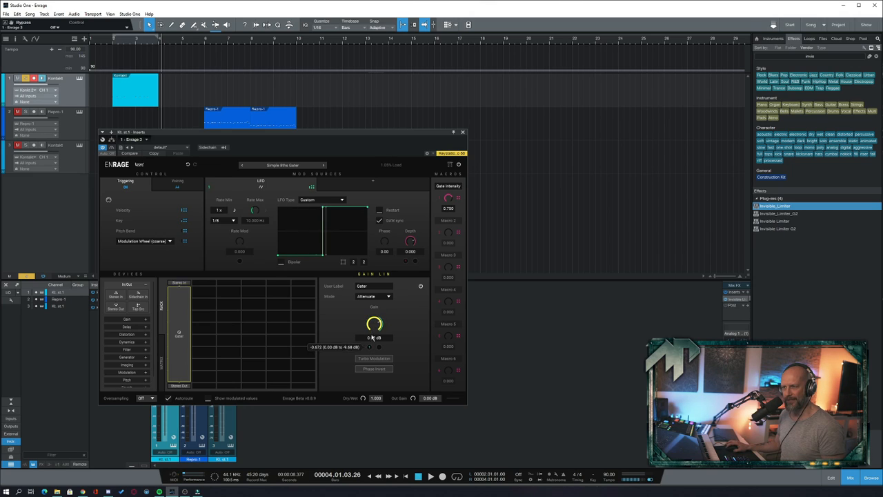
{"action": "left_click_drag", "start_coordinate": [374, 324], "coordinate": [374, 323]}
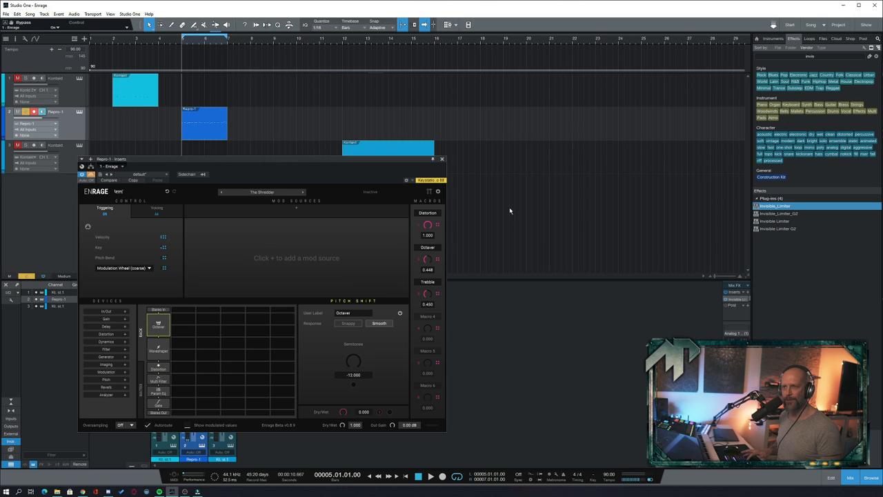
Bring up the synth track's ENRAGE instance showing its Pitch Shift stage.
{"action": "left_click", "coordinate": [431, 476]}
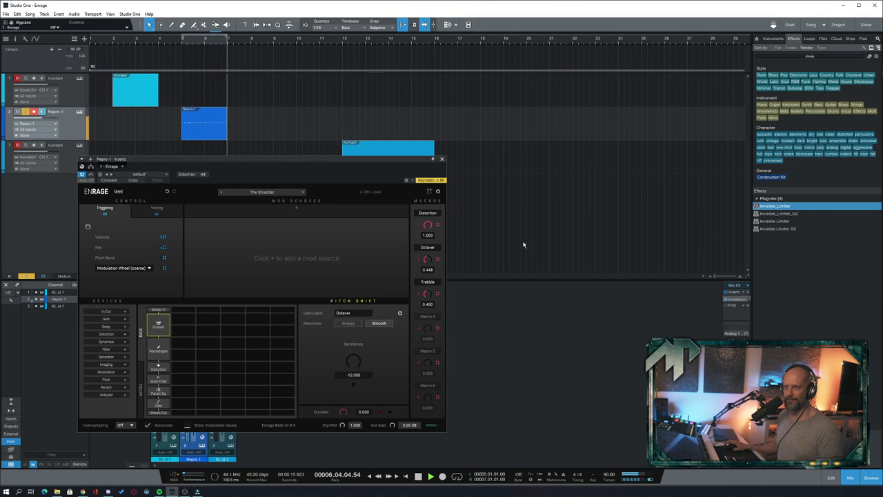
{"action": "left_click", "coordinate": [431, 474]}
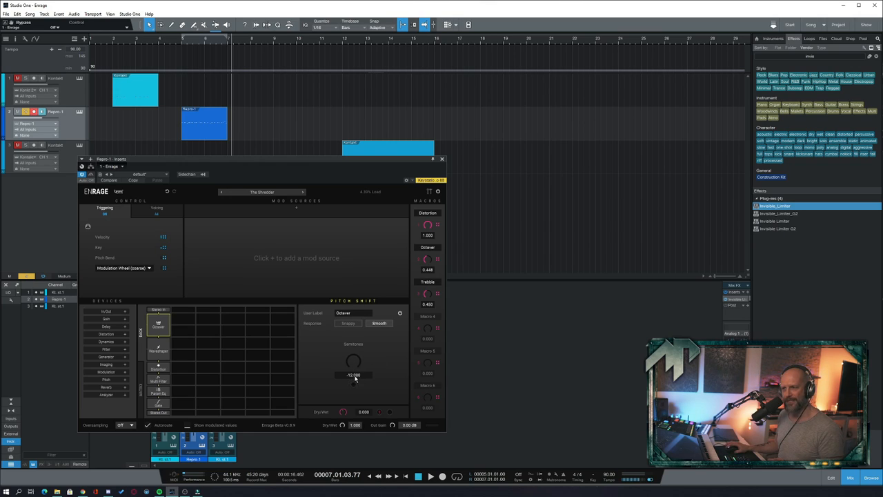
{"action": "mouse_move", "coordinate": [384, 417]}
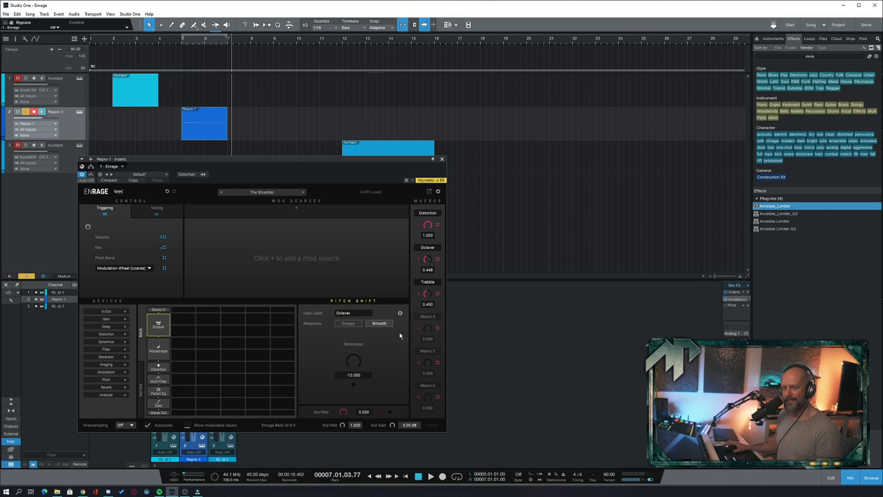
{"action": "mouse_move", "coordinate": [436, 261]}
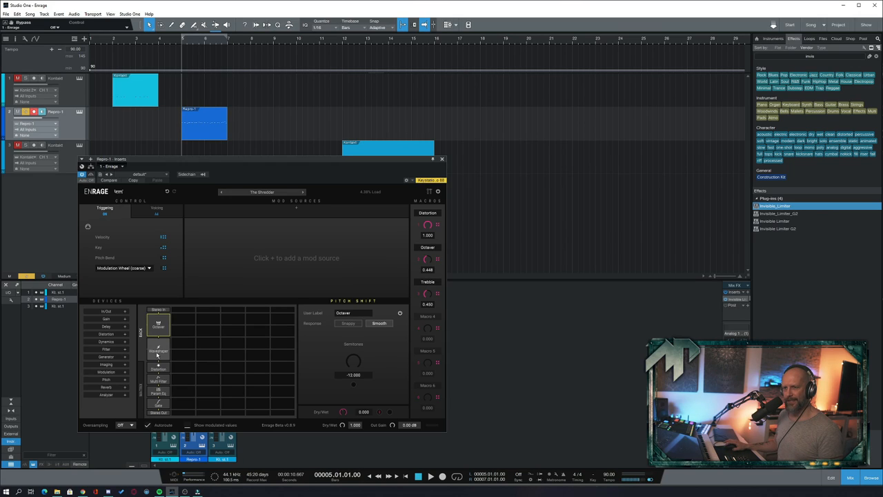
View the waveshaper, multi-filter and parametric EQ stages and reshape one EQ band on the curve.
{"action": "left_click", "coordinate": [157, 348]}
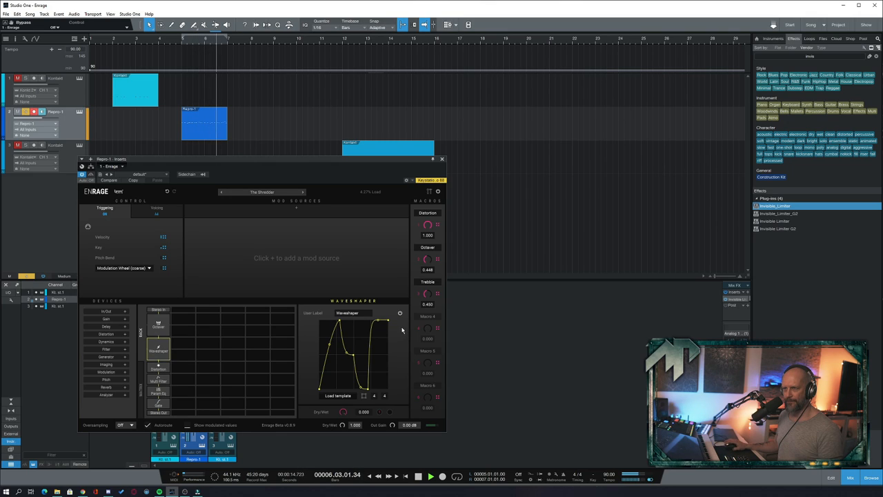
{"action": "left_click", "coordinate": [159, 332]}
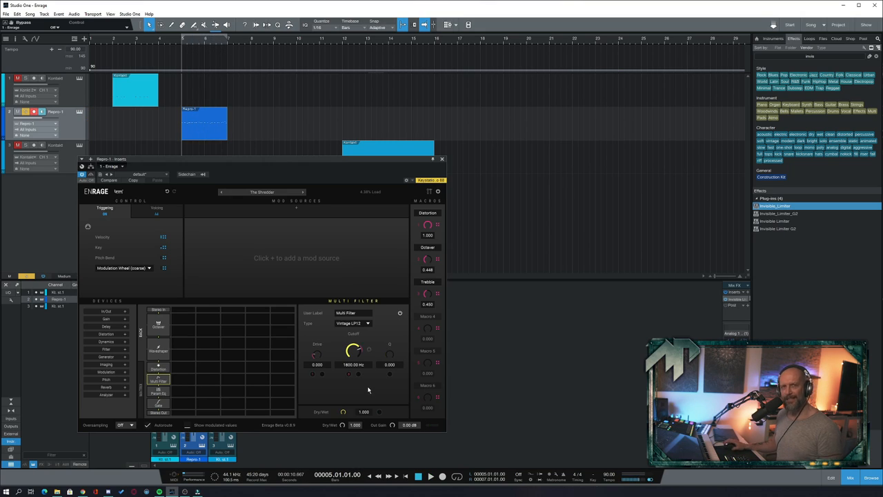
{"action": "mouse_move", "coordinate": [312, 384]}
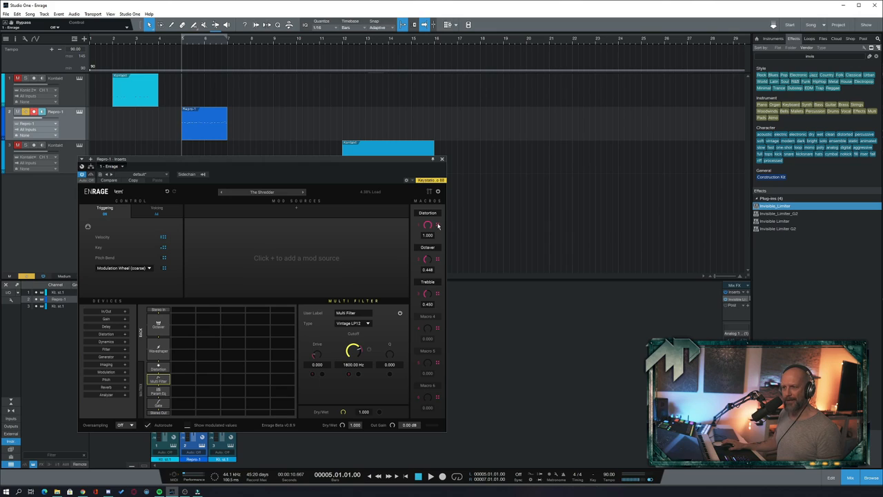
{"action": "mouse_move", "coordinate": [344, 375]}
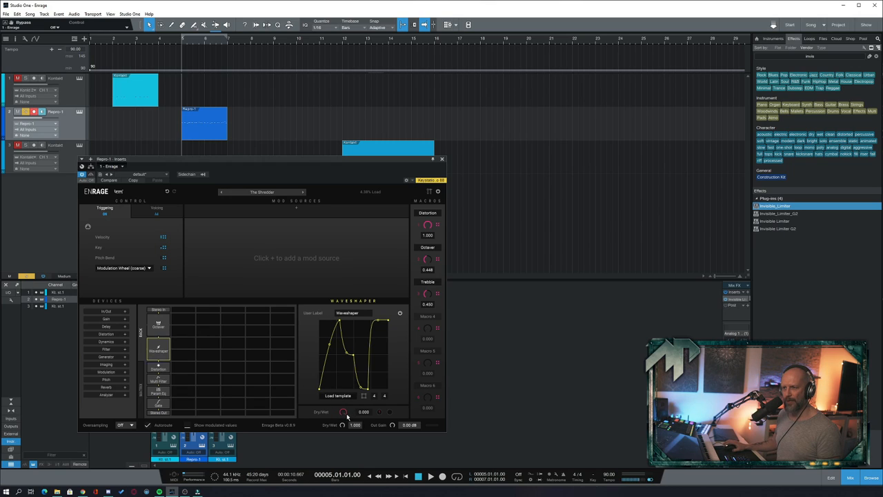
{"action": "mouse_move", "coordinate": [378, 414]}
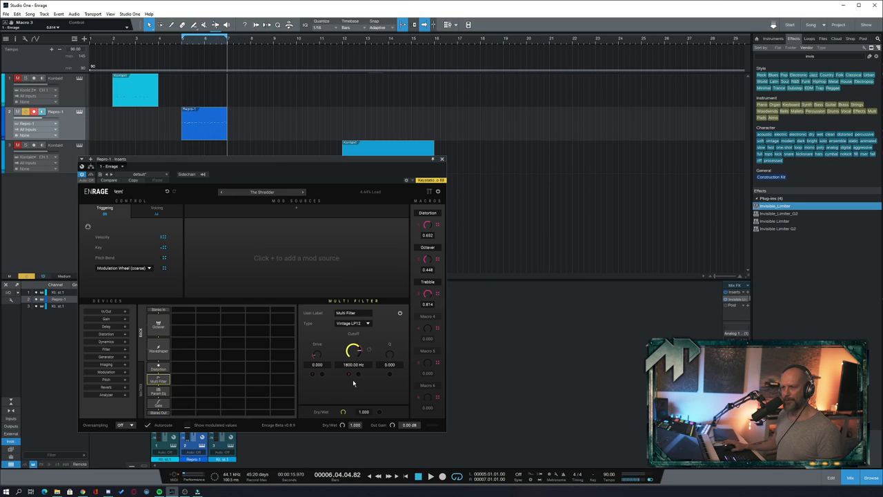
{"action": "mouse_move", "coordinate": [350, 376]}
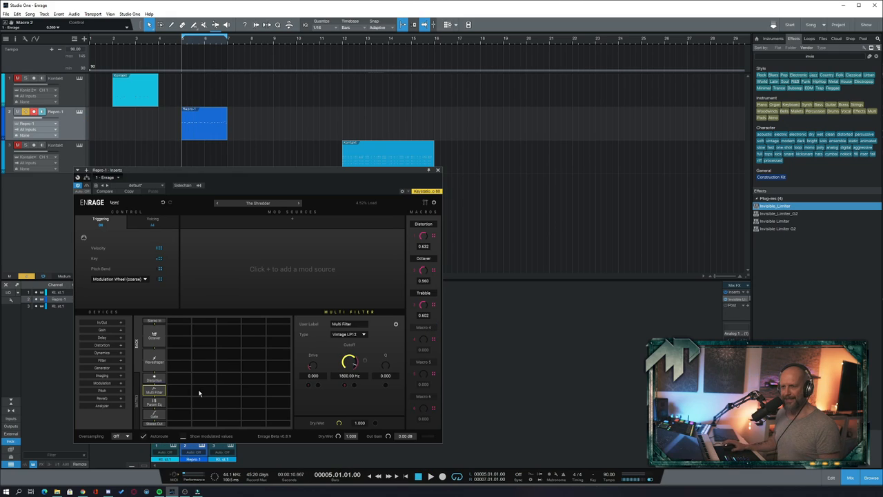
{"action": "left_click", "coordinate": [155, 403]}
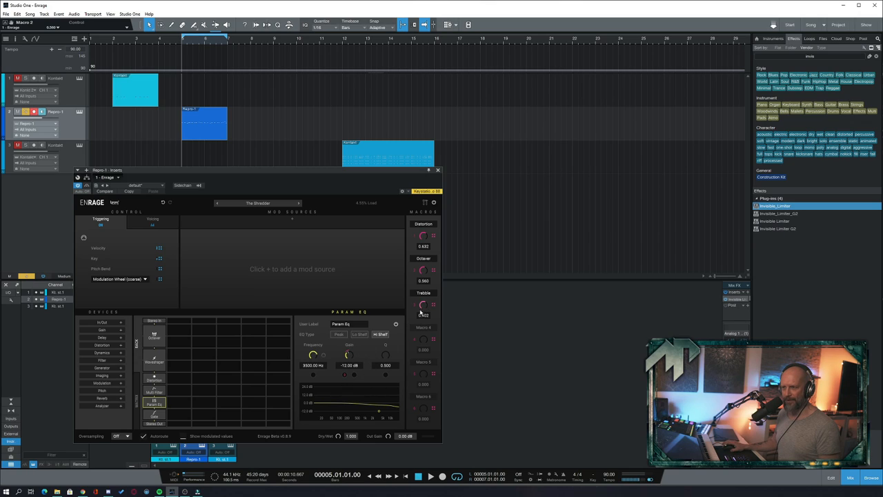
{"action": "left_click_drag", "start_coordinate": [422, 305], "coordinate": [422, 315]}
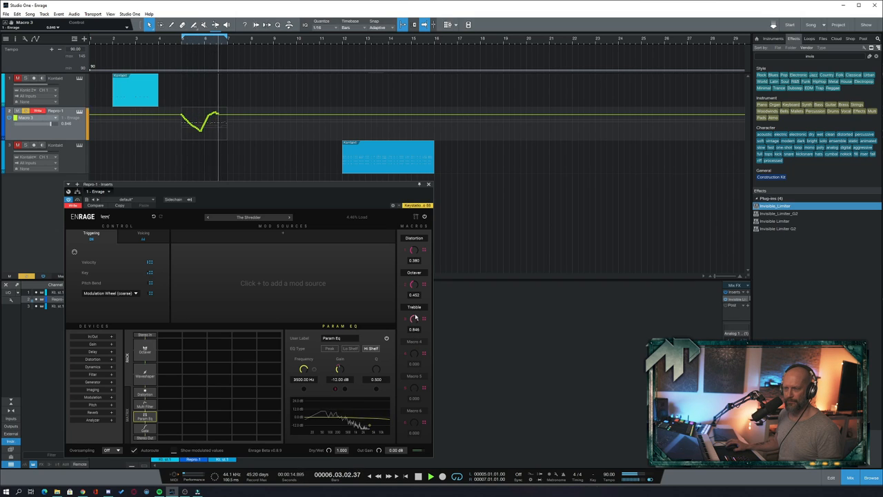
{"action": "left_click", "coordinate": [50, 110]}
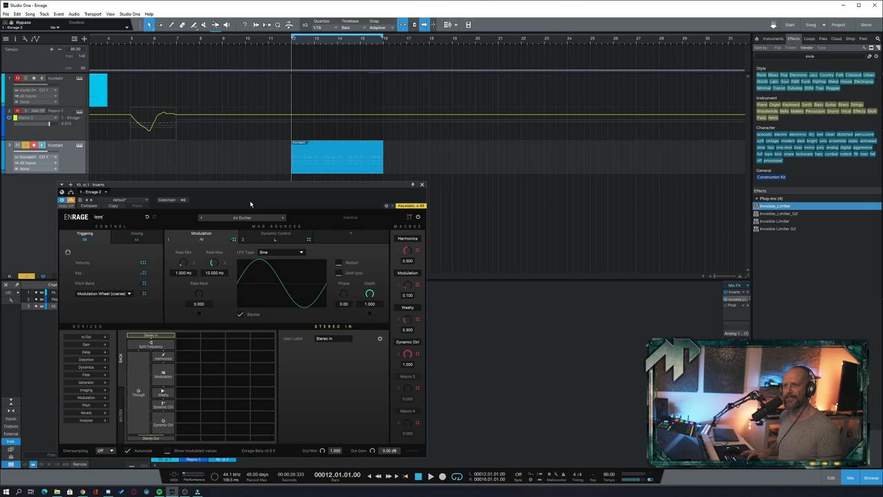
Load the next ENRAGE preset on the synth track, the one driven by a sine LFO.
{"action": "left_click", "coordinate": [430, 476]}
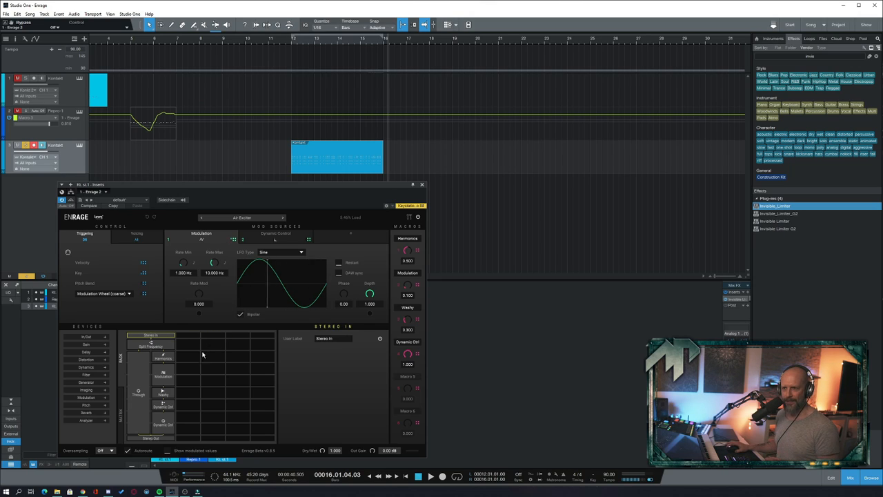
View the band split stage, adjust a flanger amount, and reveal the dynamic envelope modulator.
{"action": "left_click", "coordinate": [150, 344]}
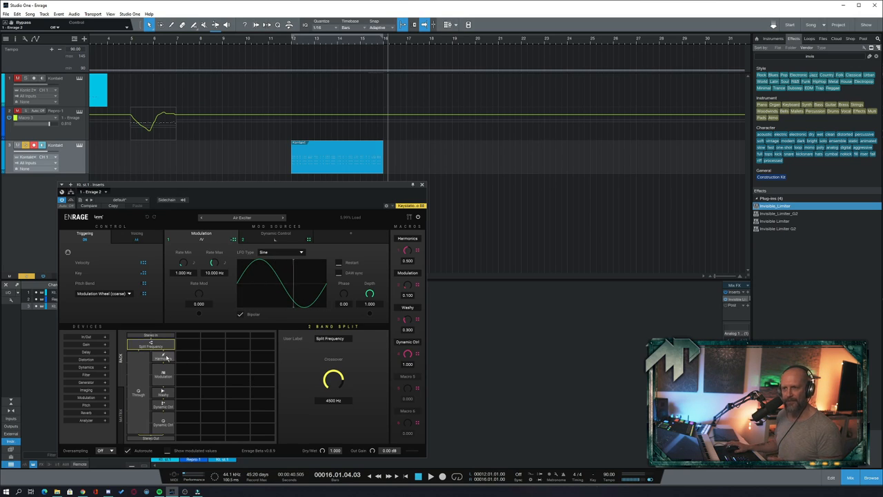
{"action": "left_click", "coordinate": [163, 357]}
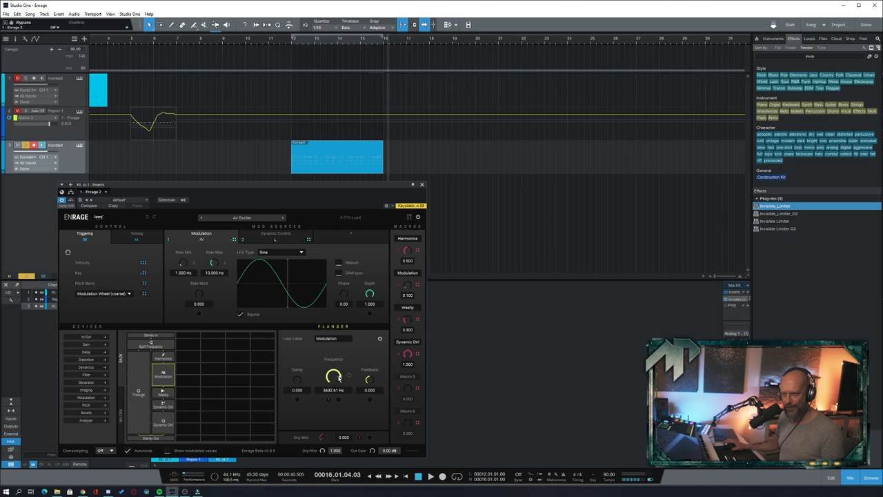
{"action": "left_click_drag", "start_coordinate": [334, 375], "coordinate": [333, 375]}
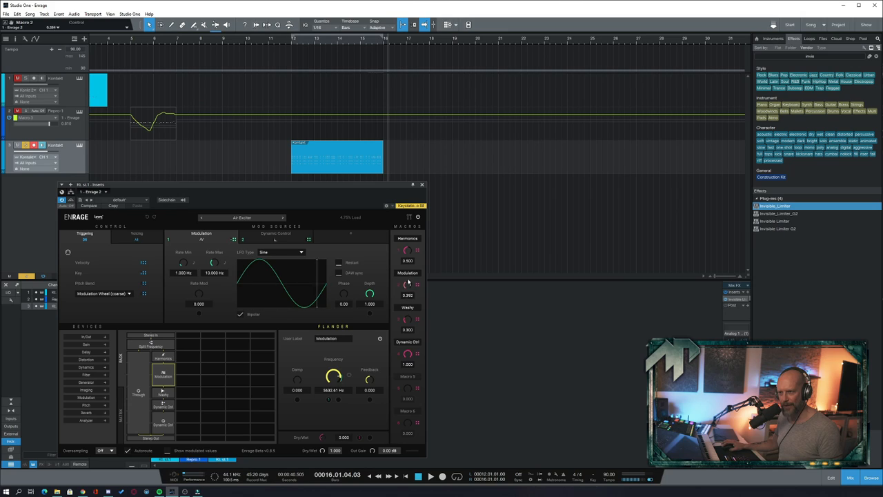
{"action": "left_click_drag", "start_coordinate": [407, 284], "coordinate": [405, 292]}
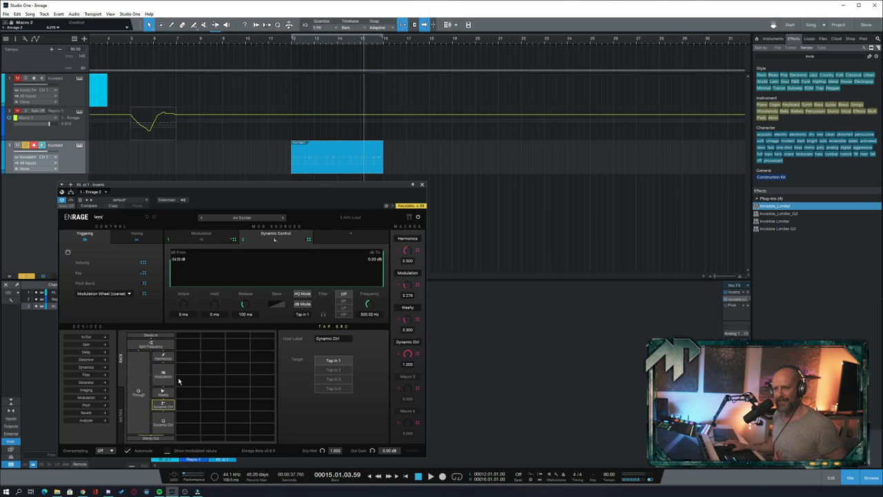
{"action": "left_click", "coordinate": [163, 392]}
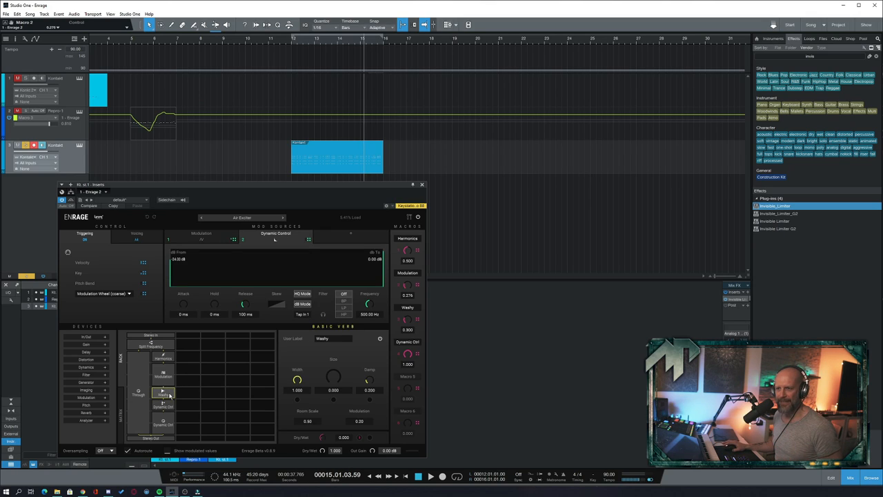
{"action": "left_click", "coordinate": [162, 403]}
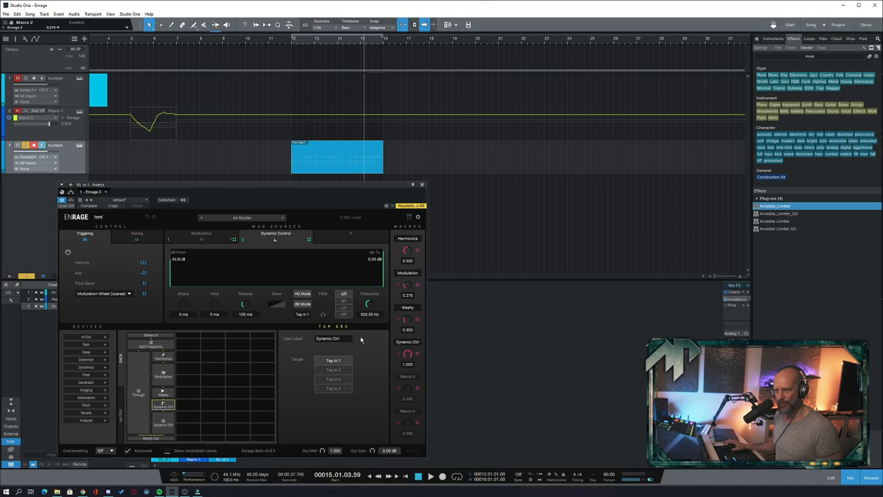
{"action": "mouse_move", "coordinate": [375, 345]}
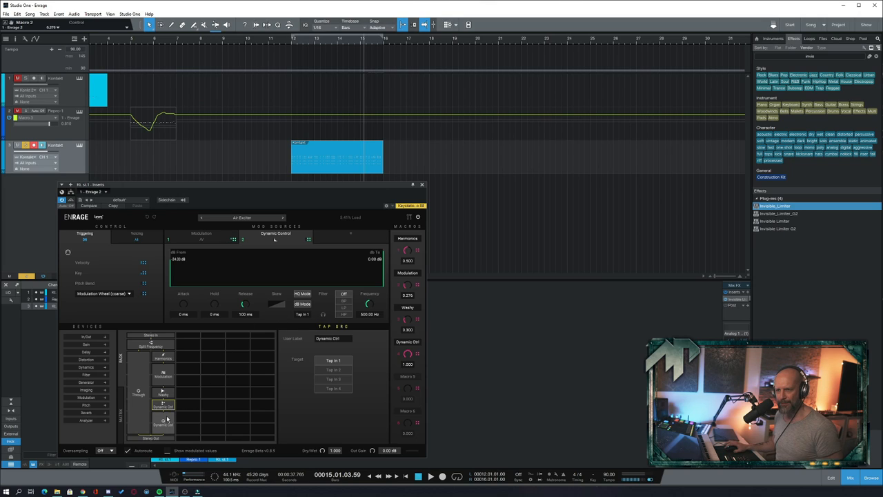
{"action": "left_click", "coordinate": [163, 423]}
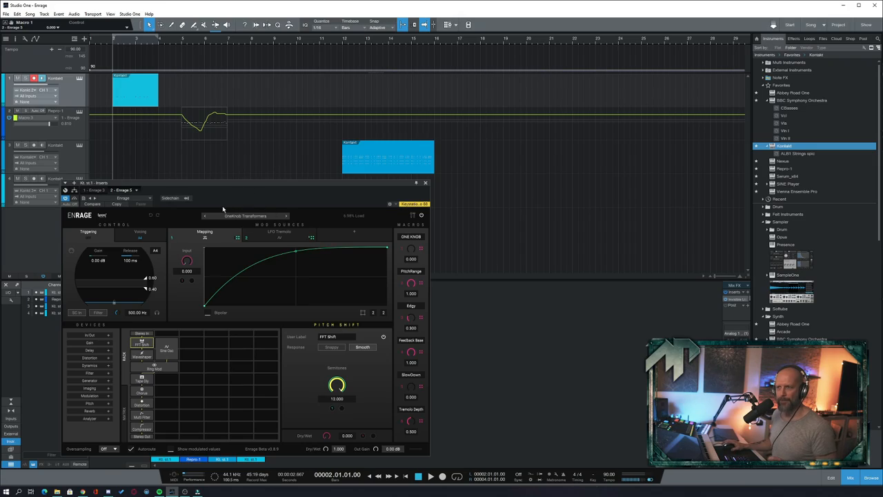
{"action": "mouse_move", "coordinate": [157, 95]}
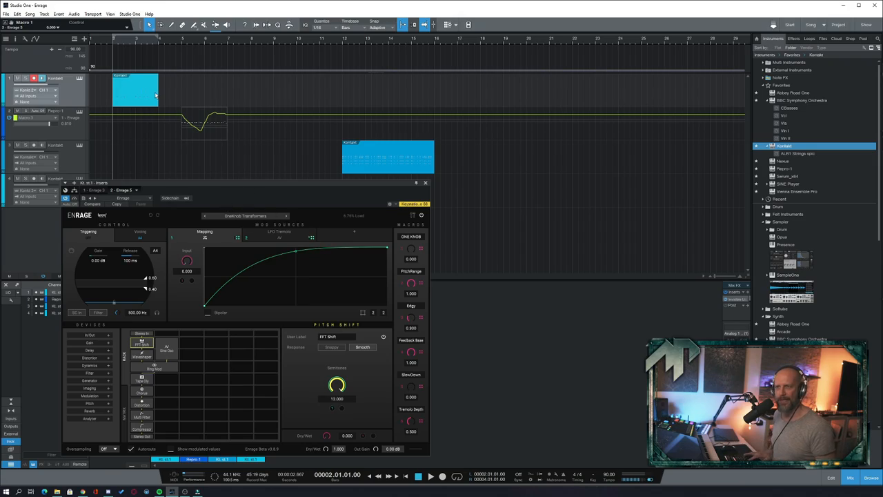